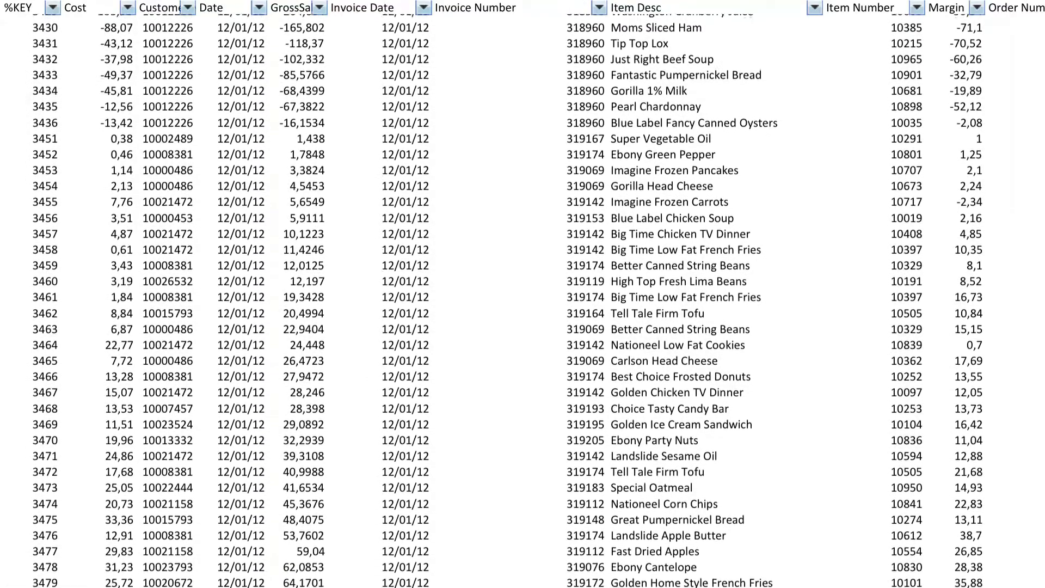
- Place an empty pie chart on the new Sales sheet in edit mode
scroll("down", 3)
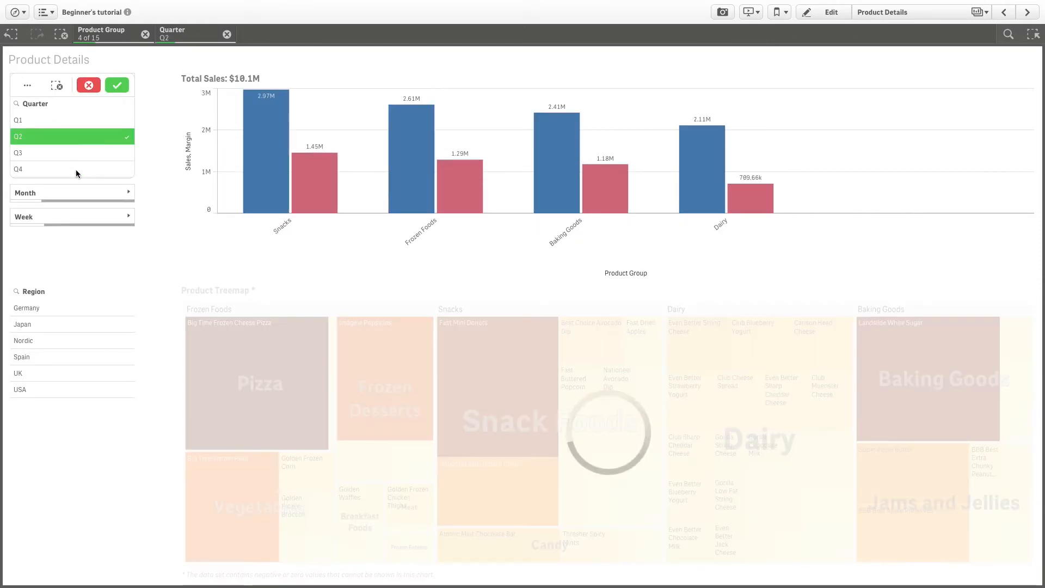
left_click(831, 11)
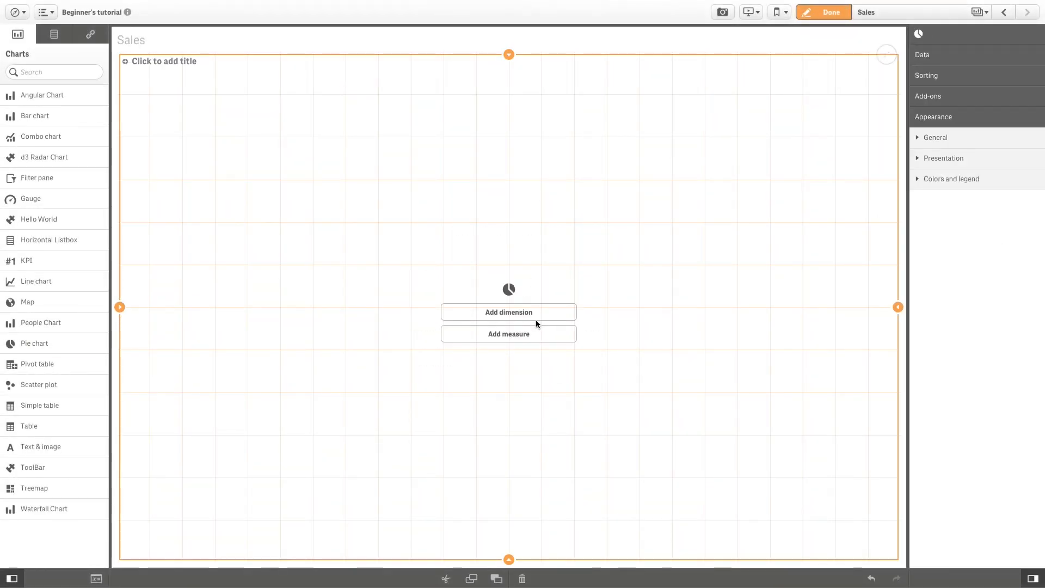
- Give the pie chart the measure Sum(Sales) and the dimension Region
left_click(509, 334)
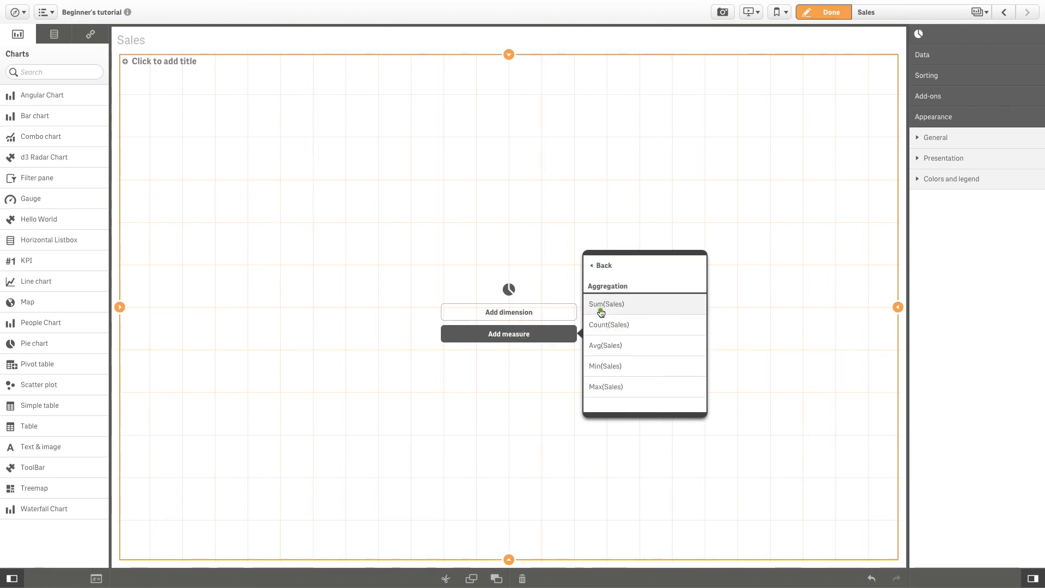
left_click(598, 303)
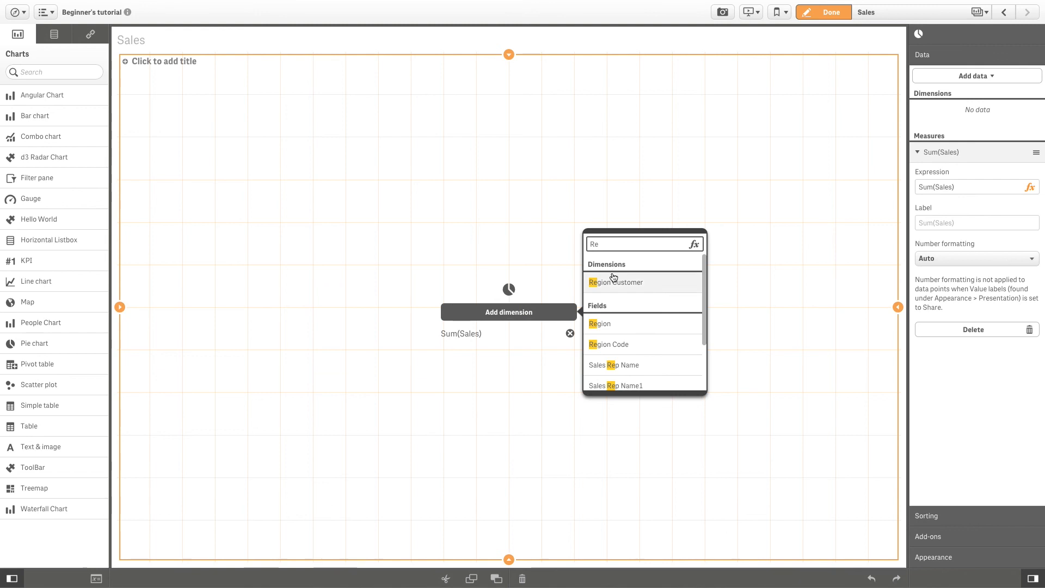
left_click(598, 325)
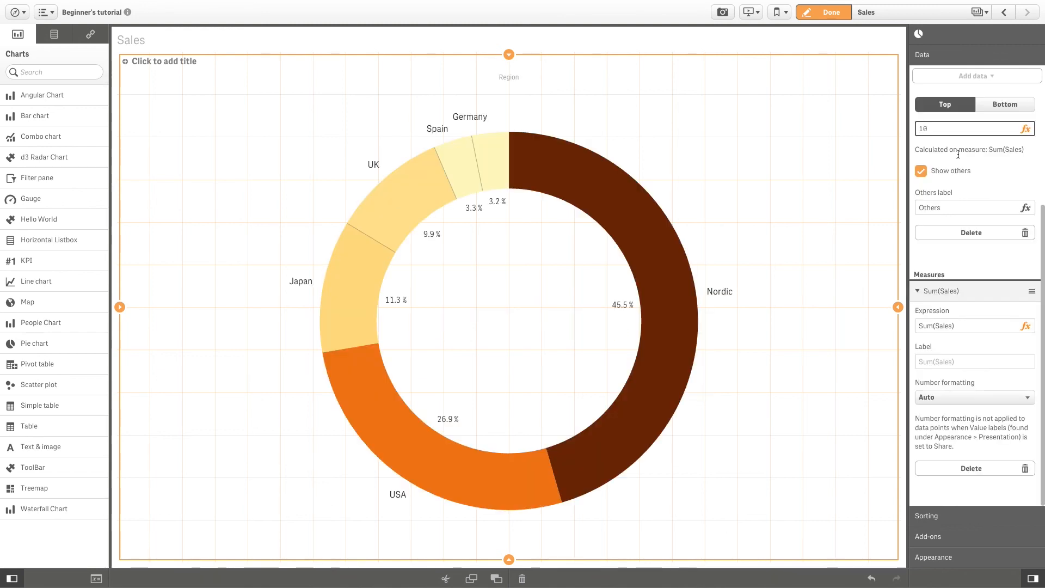